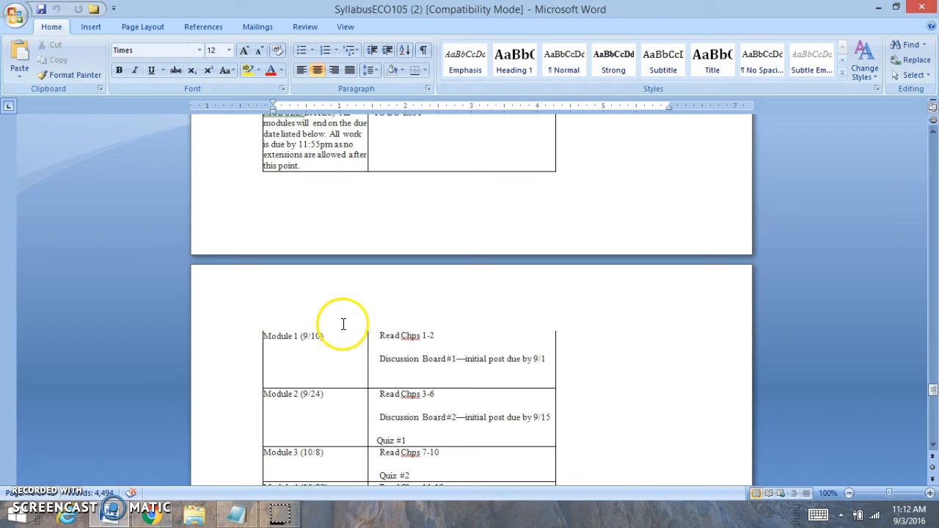
mouse_move(337, 330)
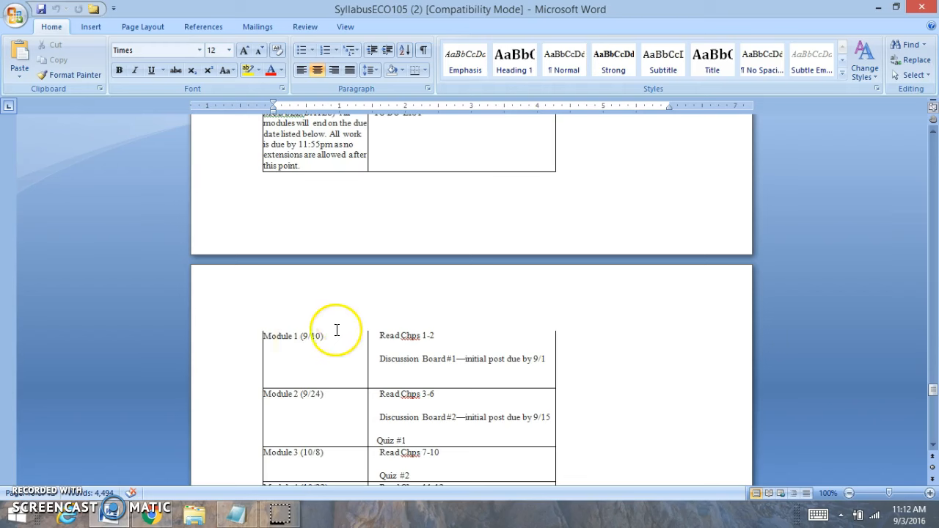
mouse_move(302, 321)
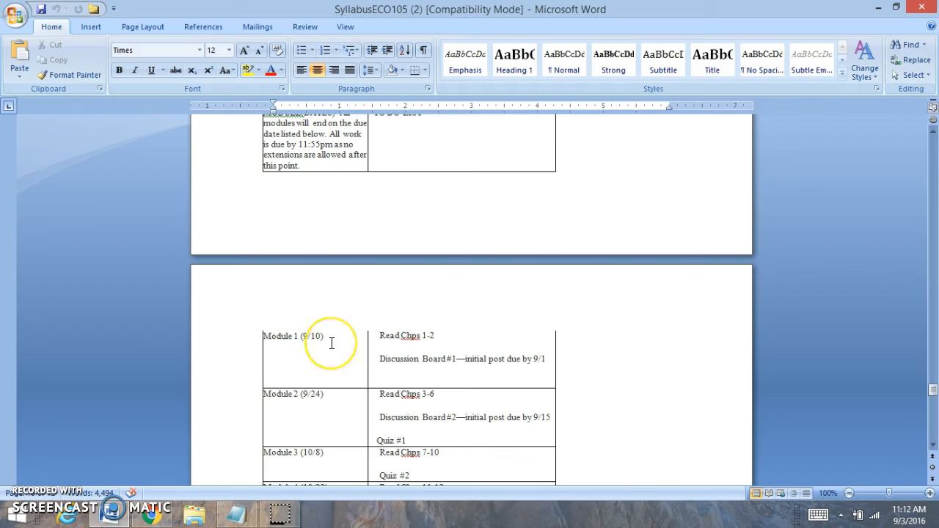
mouse_move(454, 335)
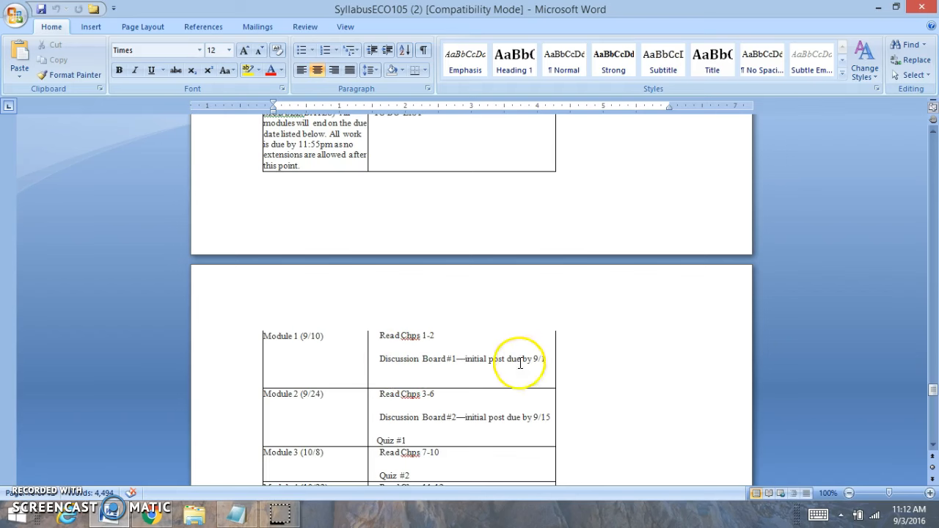
Scroll past the Module 1 resources and display Discussion Board #1's requirements, rubric and question
left_click(550, 358)
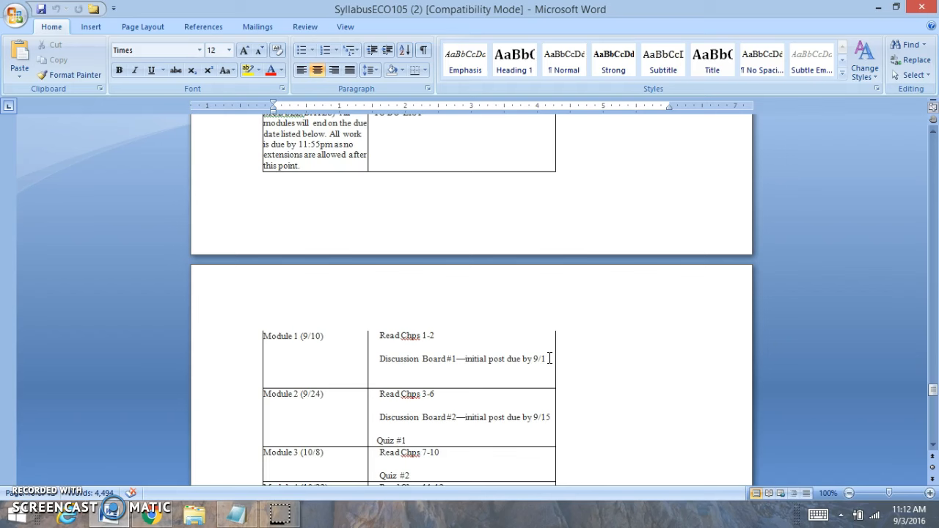
mouse_move(217, 462)
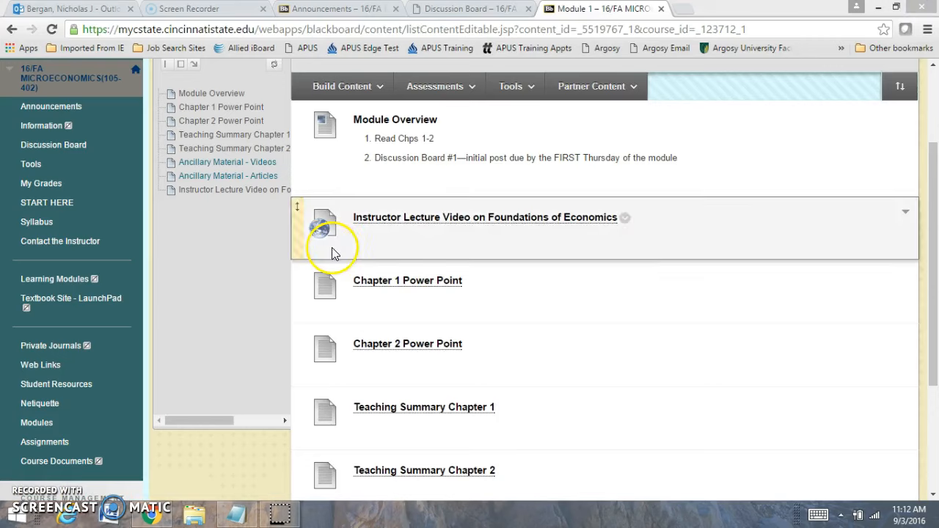
scroll("down", 3)
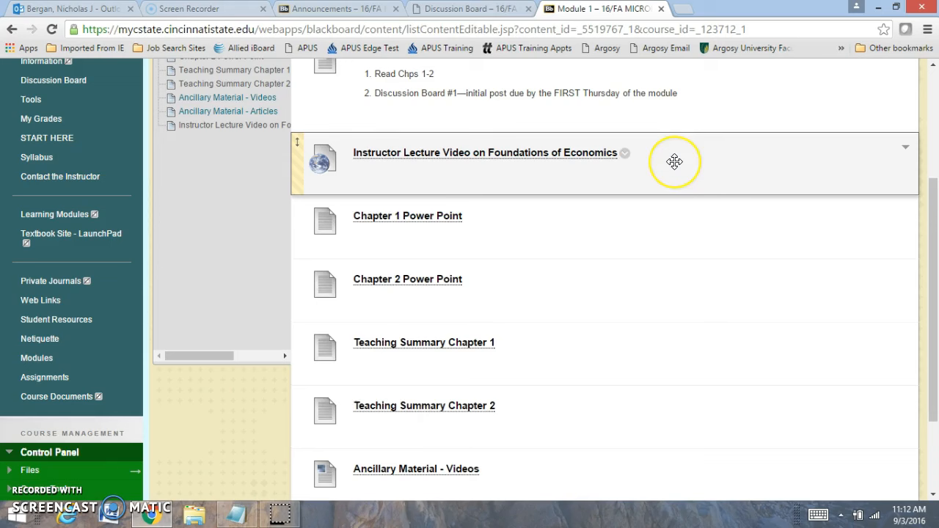
mouse_move(662, 164)
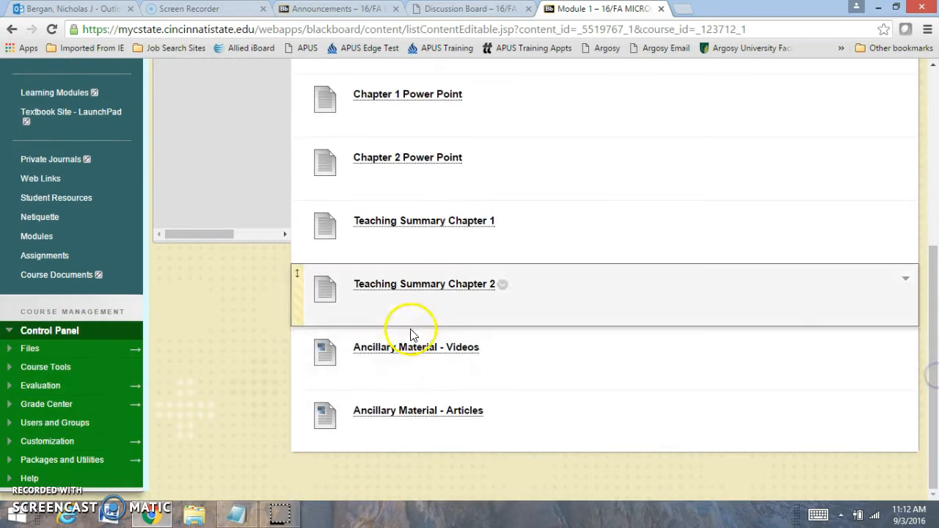
mouse_move(933, 394)
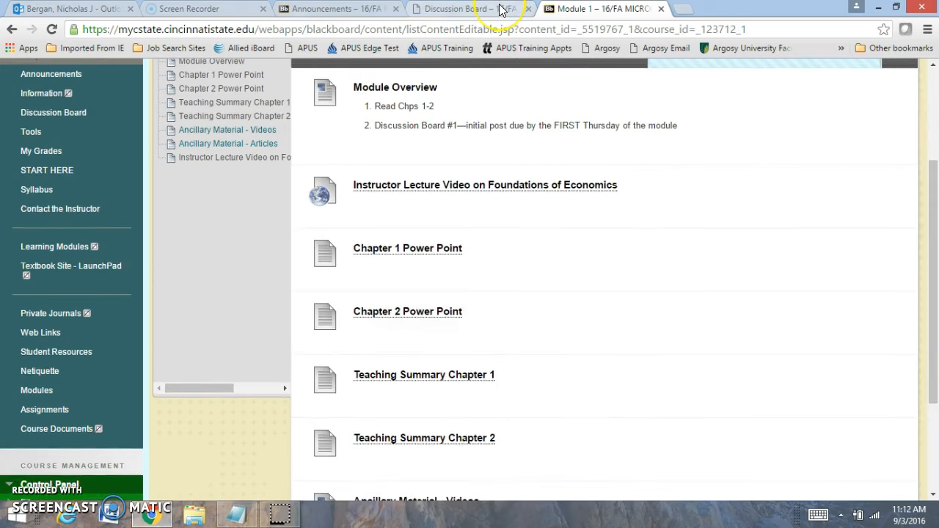
left_click(462, 9)
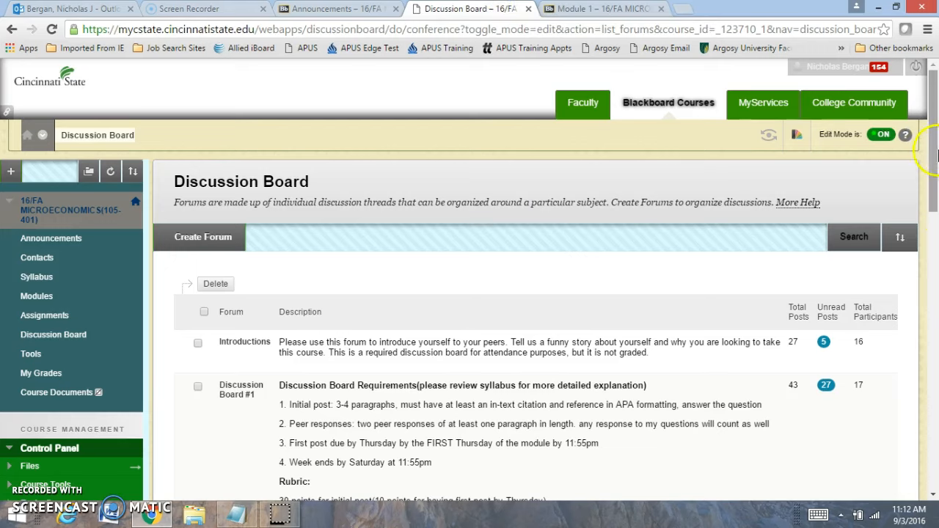
scroll("down", 3)
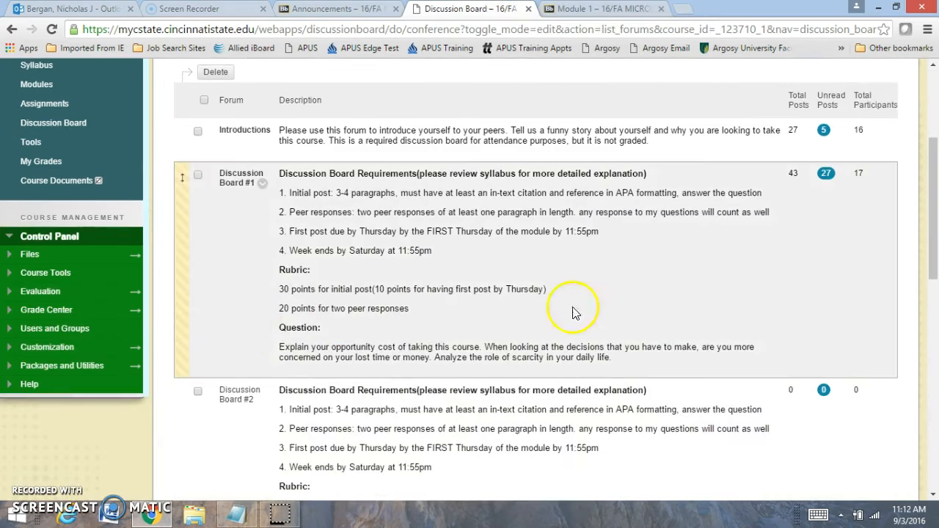